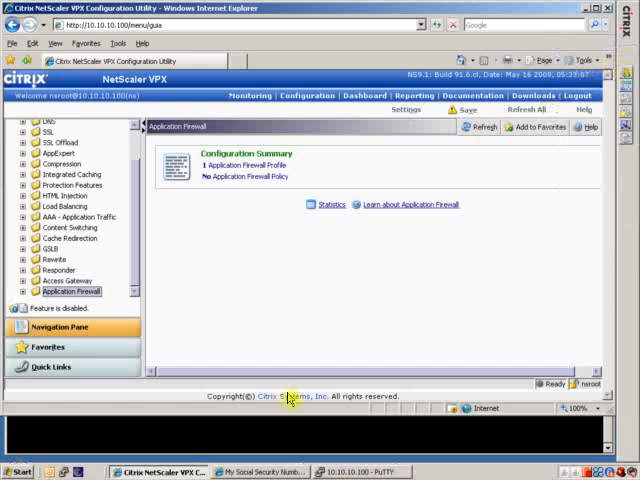
mouse_move(266, 328)
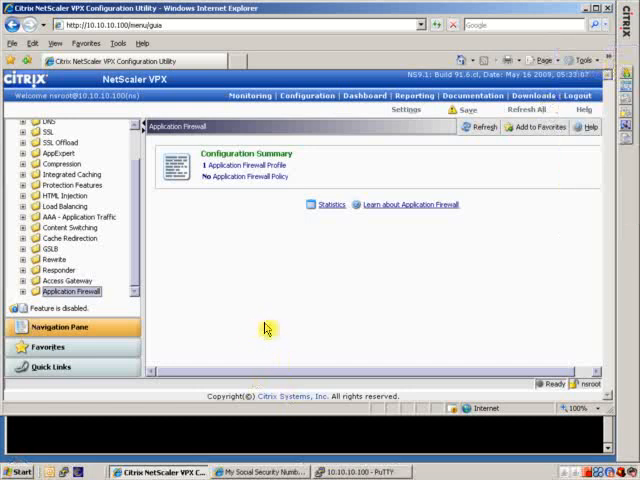
mouse_move(267, 331)
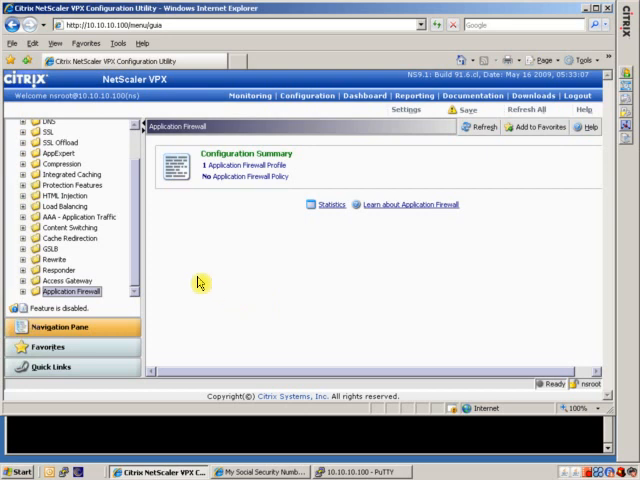
mouse_move(228, 292)
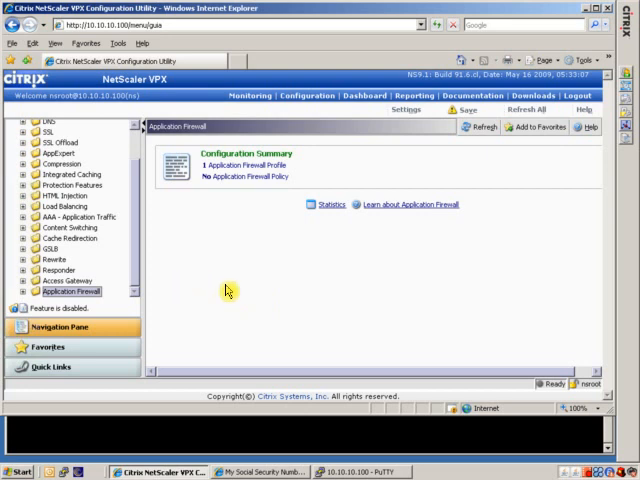
mouse_move(167, 289)
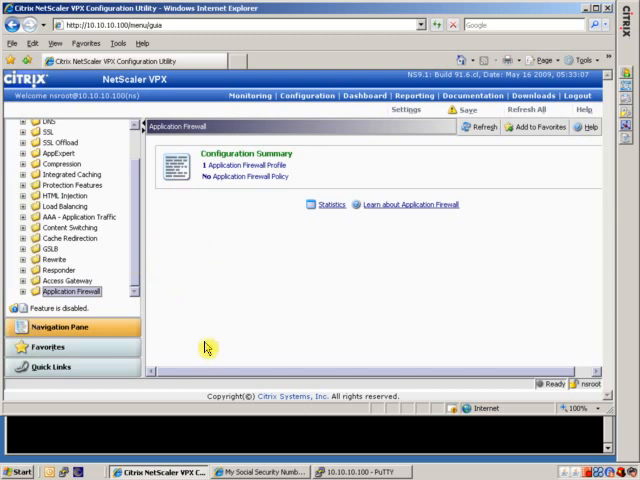
mouse_move(197, 338)
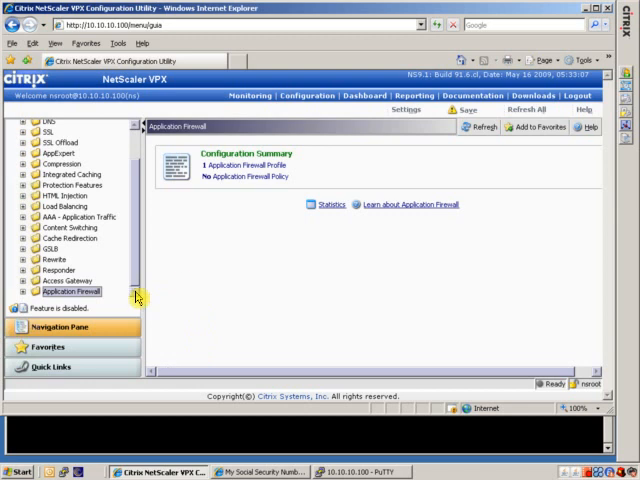
mouse_move(168, 303)
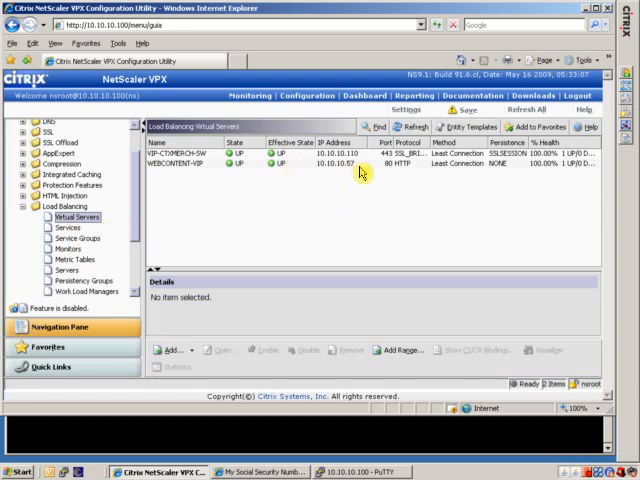
- Show WEBCONTENT-VIP, collapse Load Balancing, and reach the empty Application Firewall Policies list
left_click(180, 170)
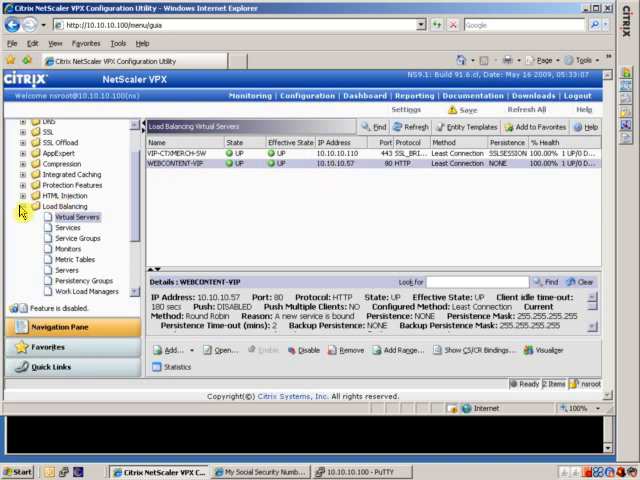
left_click(64, 206)
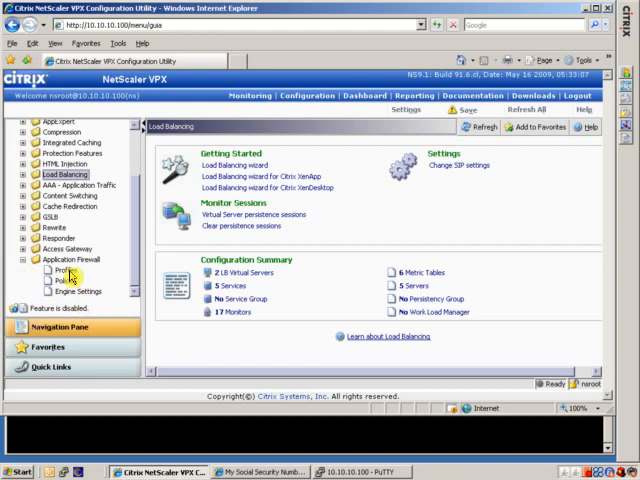
left_click(64, 270)
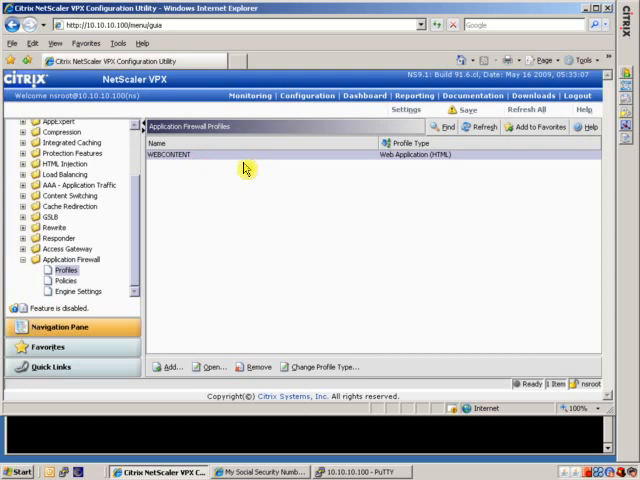
left_click(64, 281)
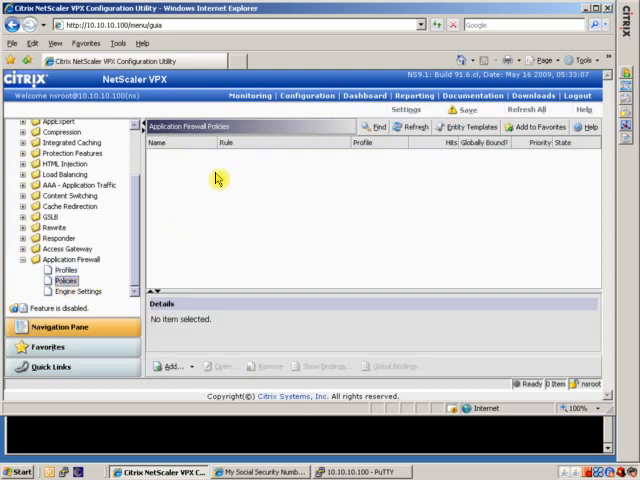
mouse_move(22, 180)
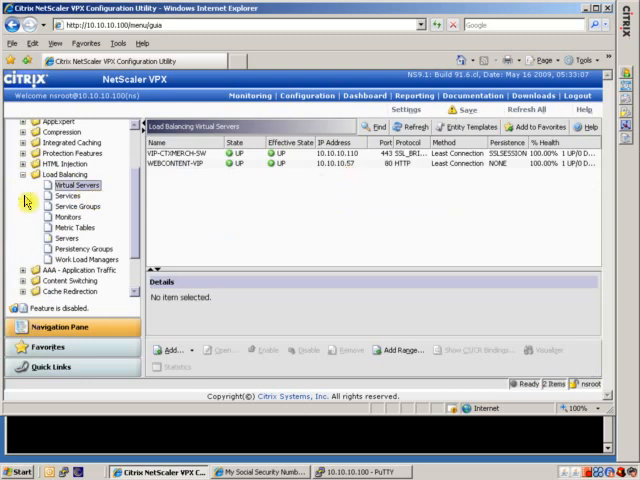
left_click(64, 173)
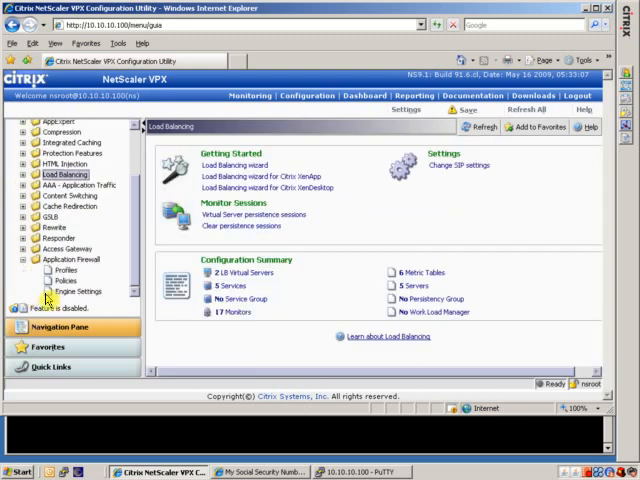
left_click(64, 281)
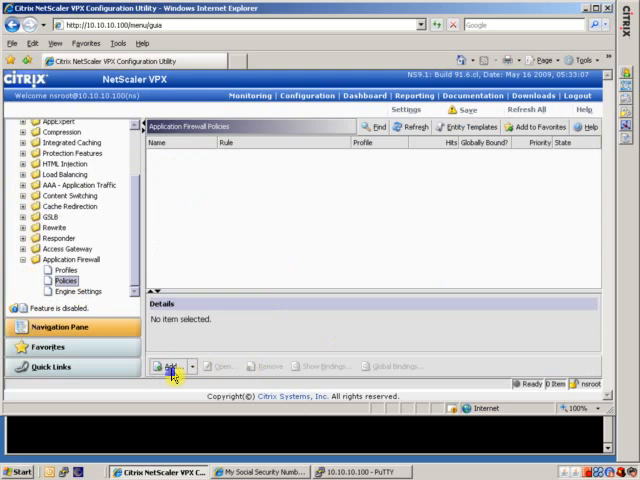
- Add a new firewall policy named POL-10.10.10.57 with the WEBCONTENT profile
left_click(169, 365)
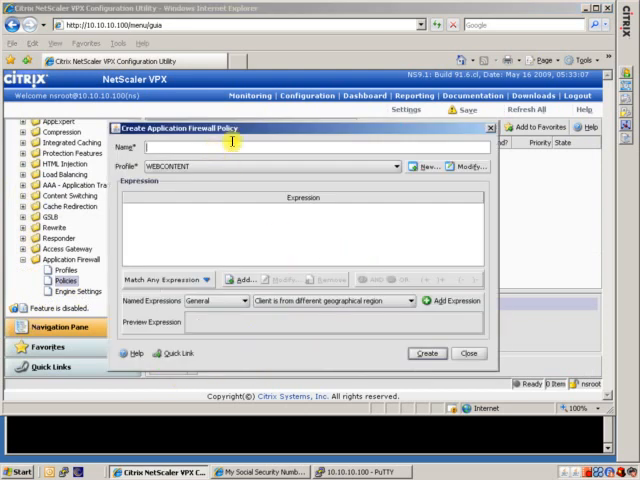
type("POL-")
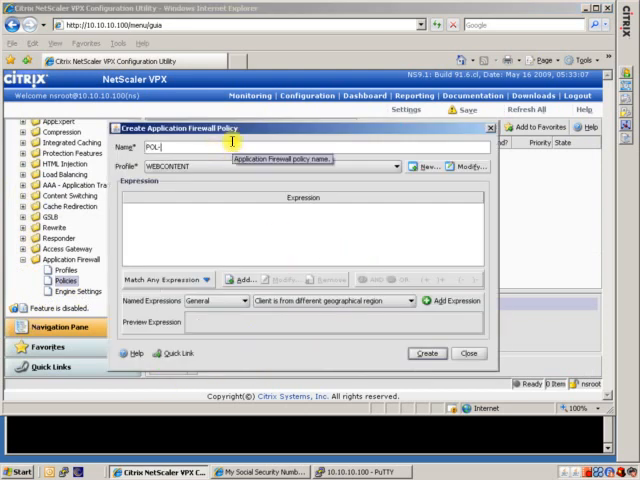
type("10.10.10.57")
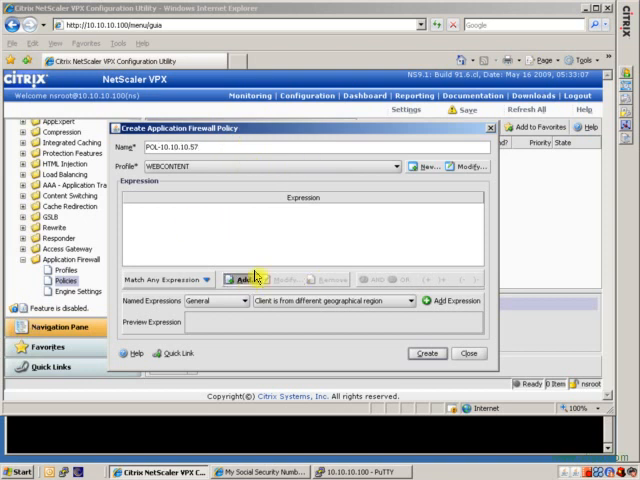
- Add the expression REQ.IP.DESTIP == 10.10.10.57 using Protocol IP and Qualifier DESTIP
left_click(238, 279)
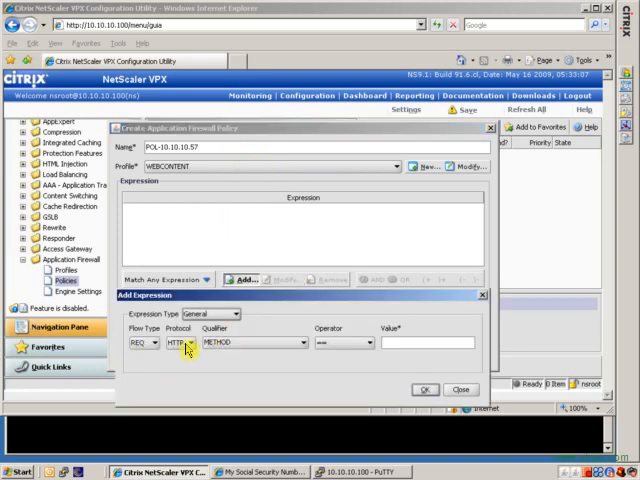
left_click(190, 342)
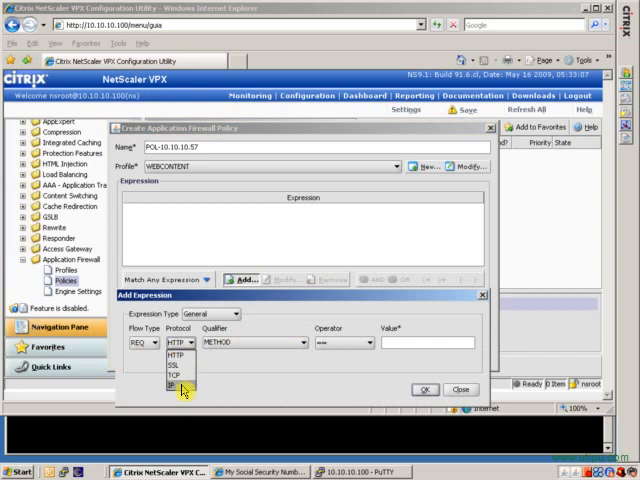
left_click(179, 386)
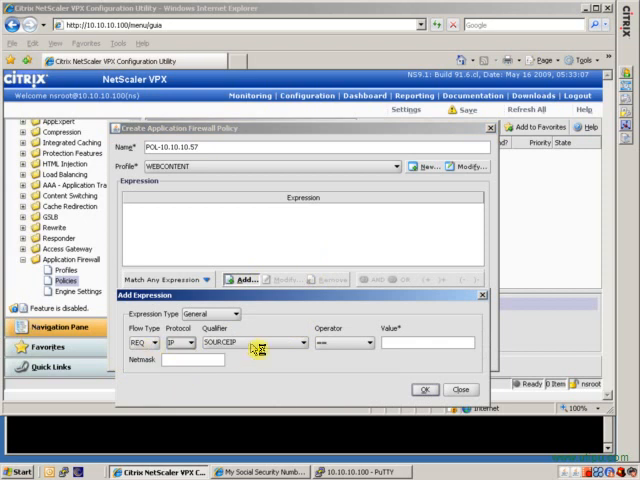
left_click(255, 342)
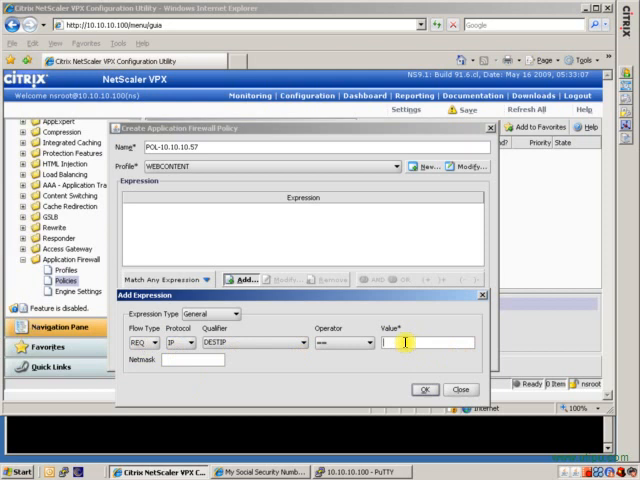
type("10.10.10.57")
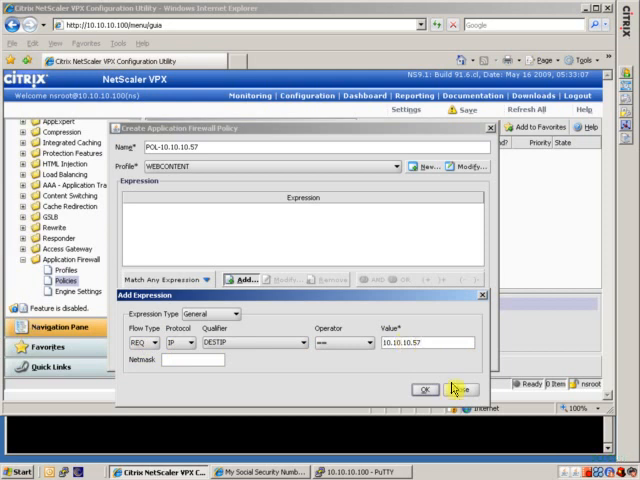
left_click(426, 389)
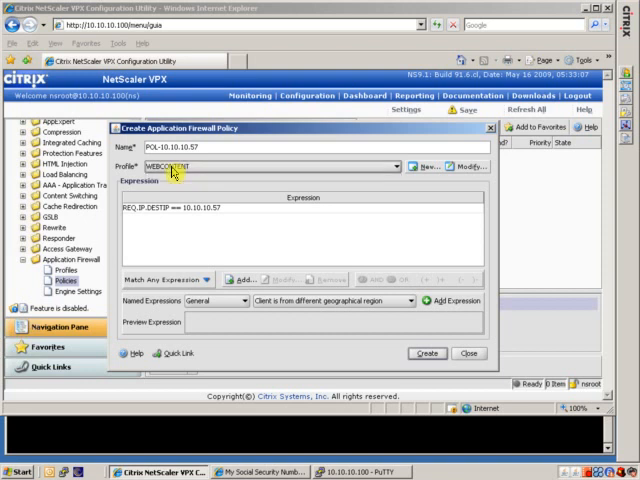
mouse_move(180, 175)
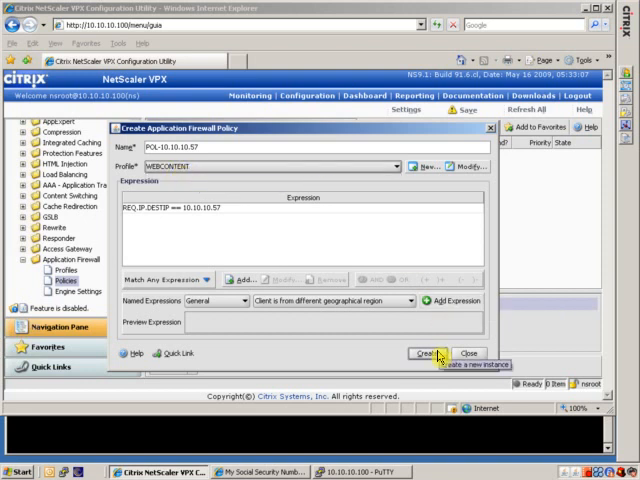
- Create POL-10.10.10.57 and bind it globally at priority 99
left_click(420, 353)
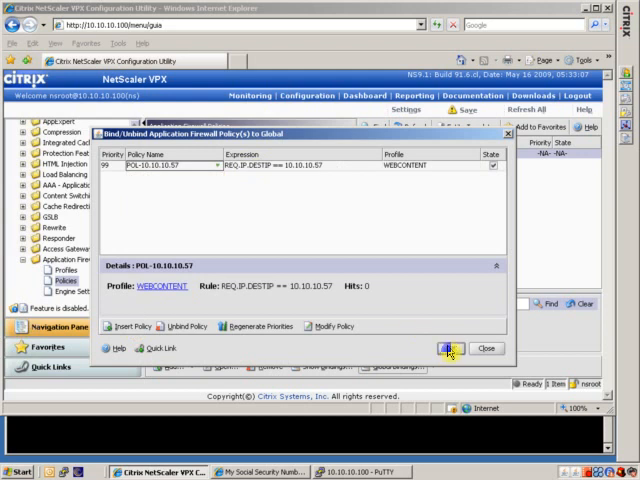
left_click(446, 348)
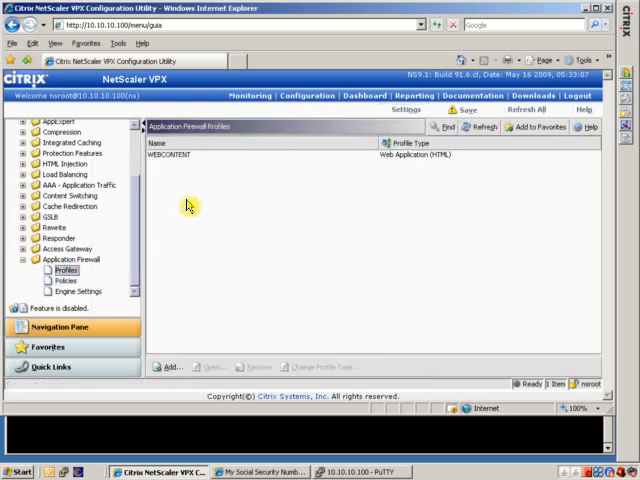
left_click(190, 155)
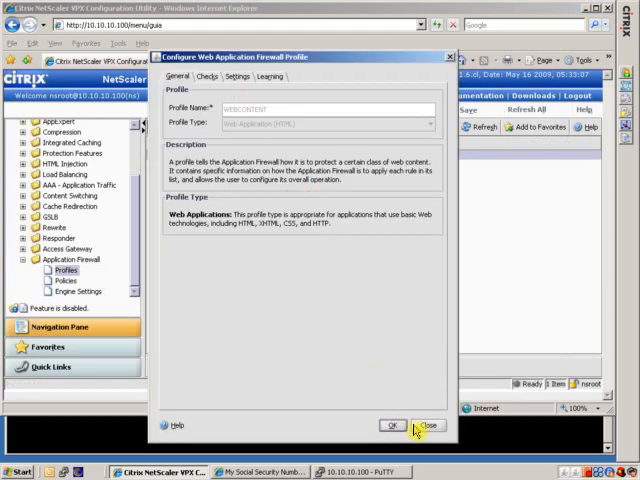
left_click(206, 76)
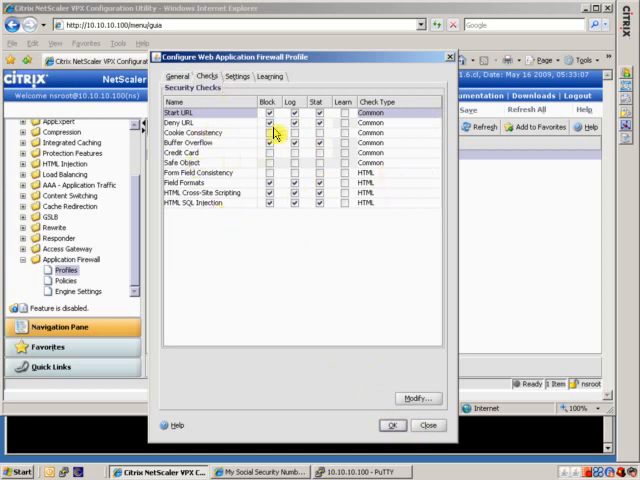
left_click(238, 76)
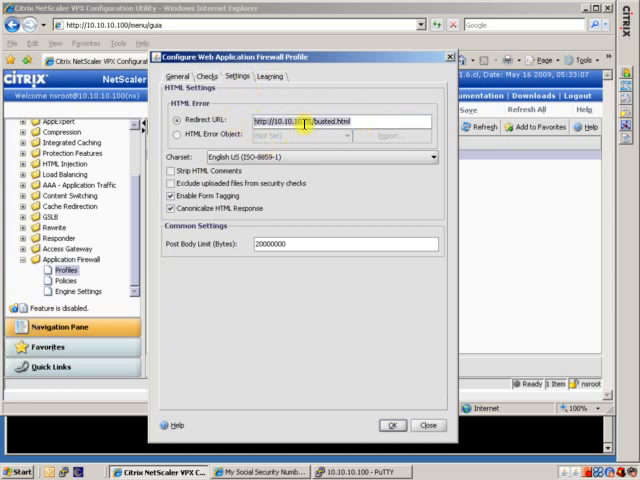
right_click(320, 120)
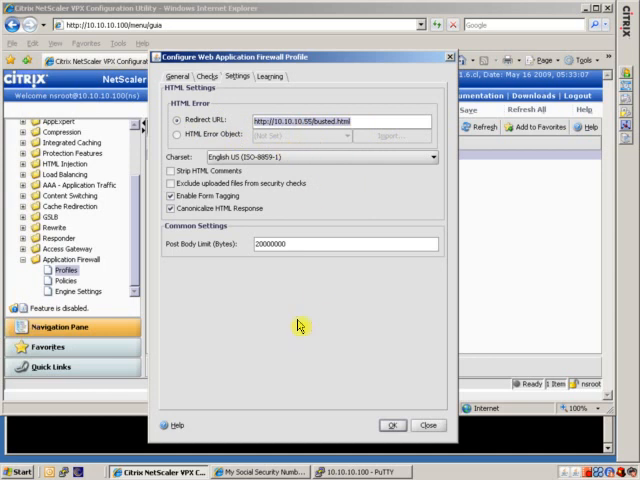
mouse_move(270, 150)
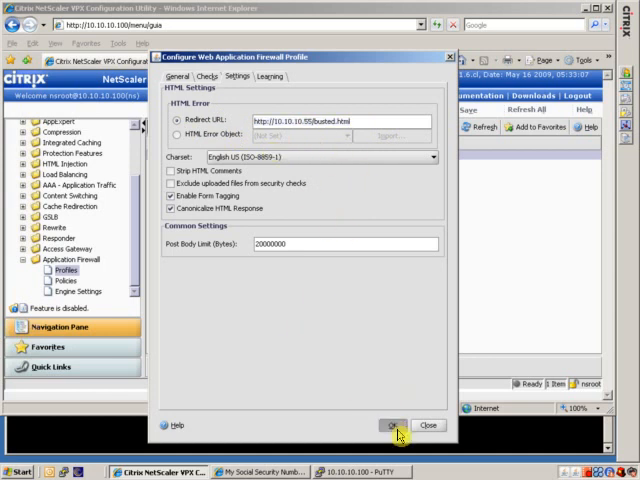
left_click(391, 424)
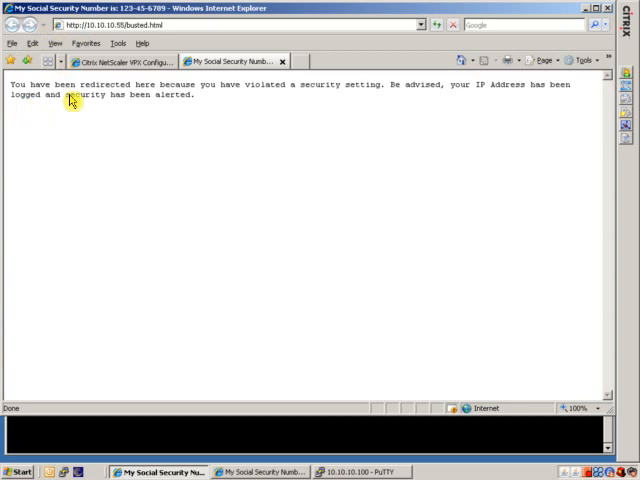
mouse_move(305, 104)
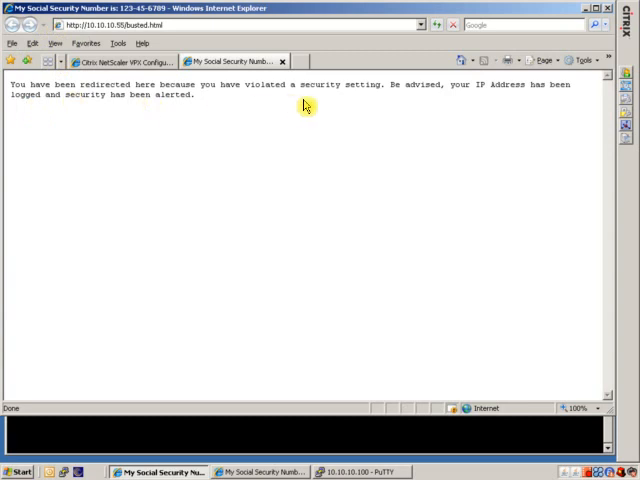
mouse_move(493, 113)
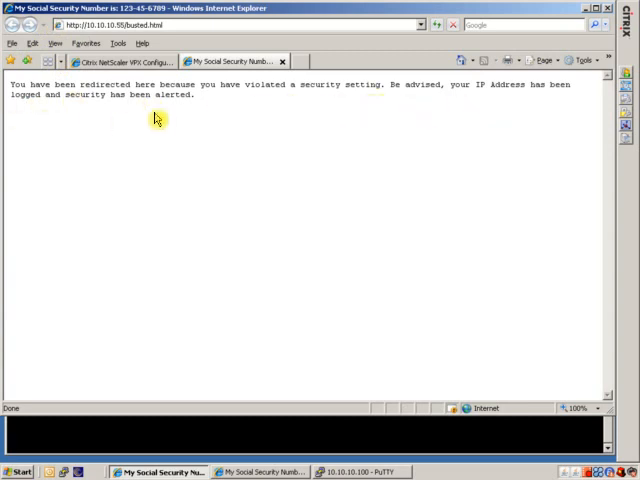
mouse_move(183, 118)
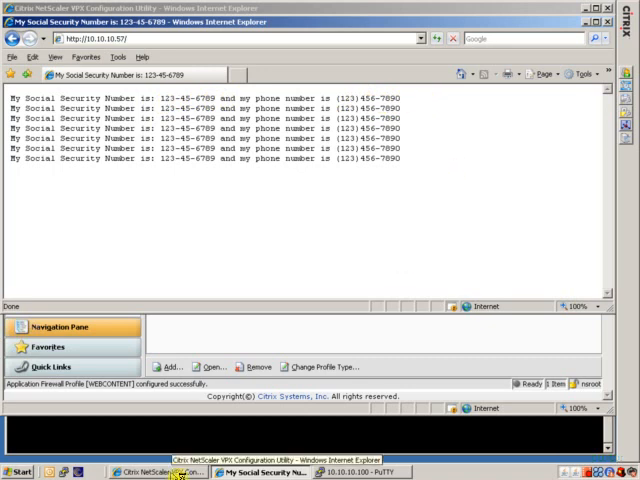
- Bring the NetScaler Configuration Utility window back to the front from the taskbar
left_click(150, 471)
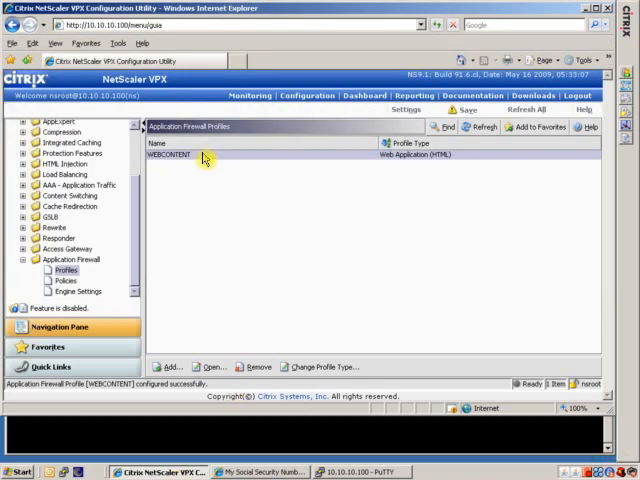
- Open WEBCONTENT's security checks and highlight the Safe Object check
left_click(185, 156)
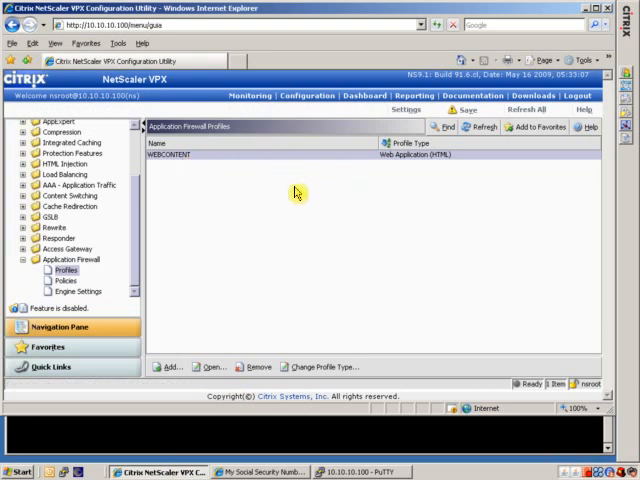
mouse_move(282, 162)
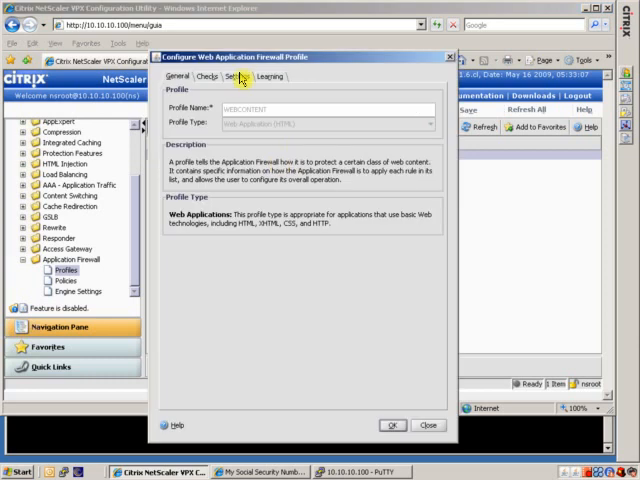
left_click(207, 76)
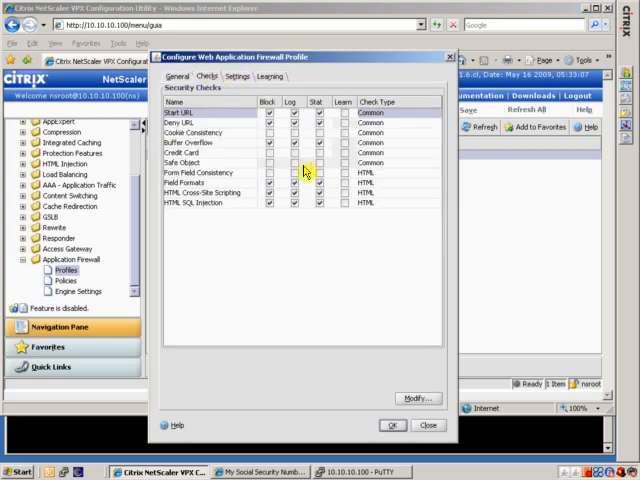
left_click(191, 162)
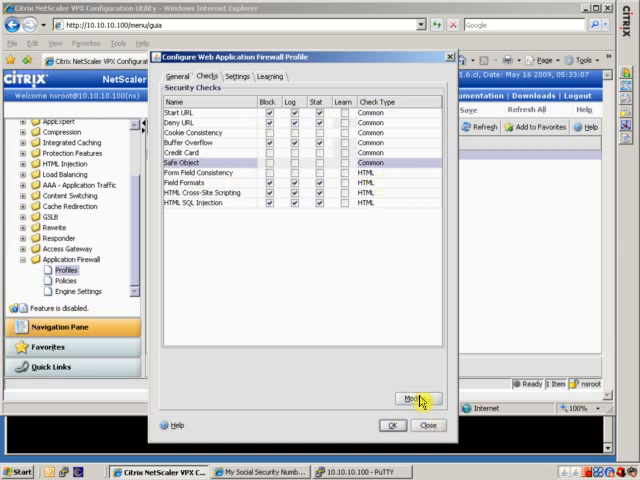
- Open the Safe Object settings and inspect the disabled Phone Numbers and SSN patterns
left_click(401, 399)
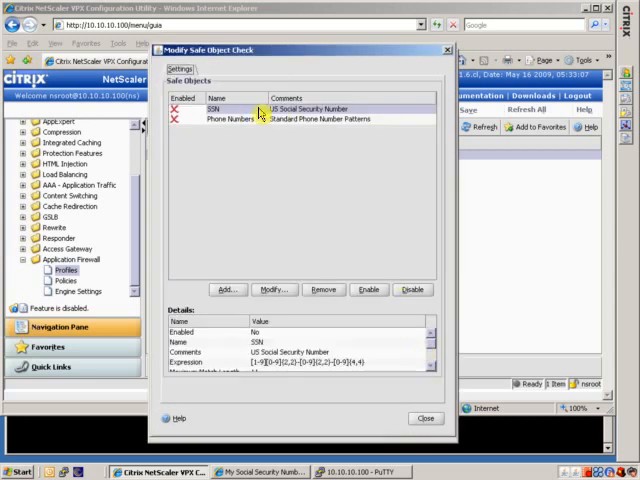
mouse_move(281, 156)
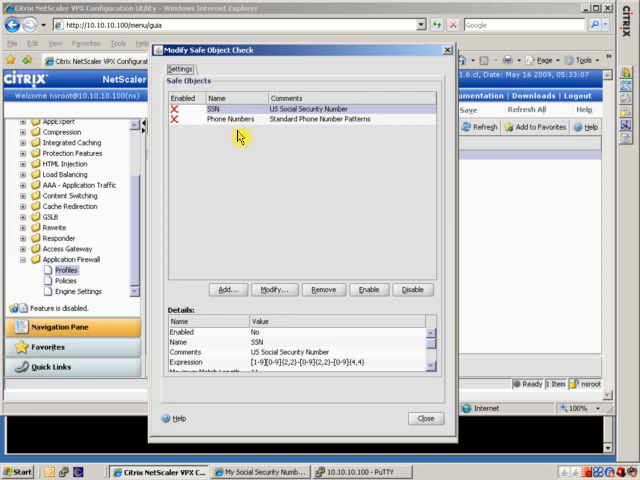
mouse_move(240, 120)
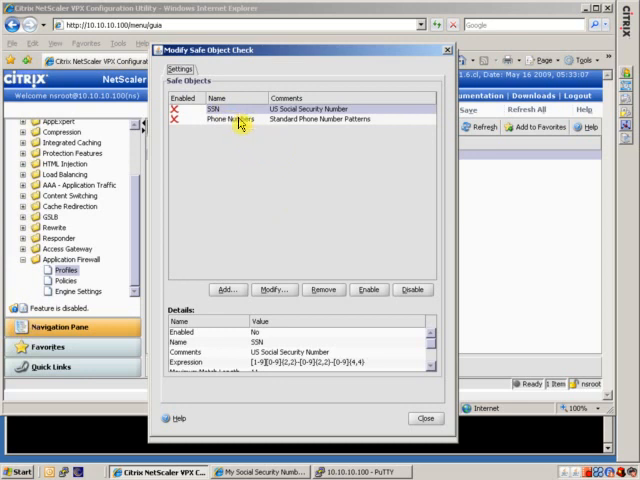
left_click(230, 118)
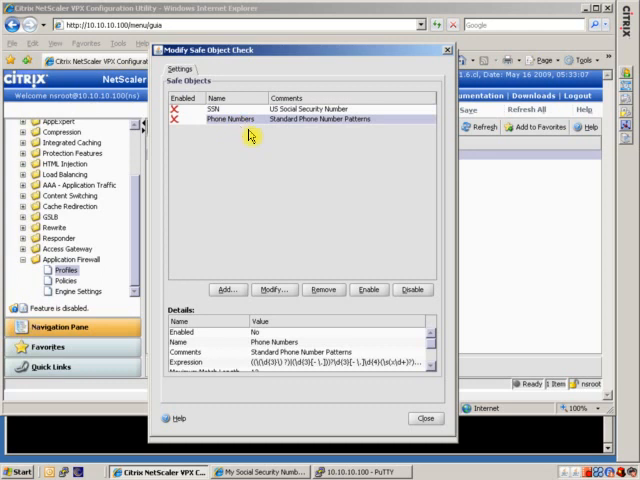
left_click(230, 109)
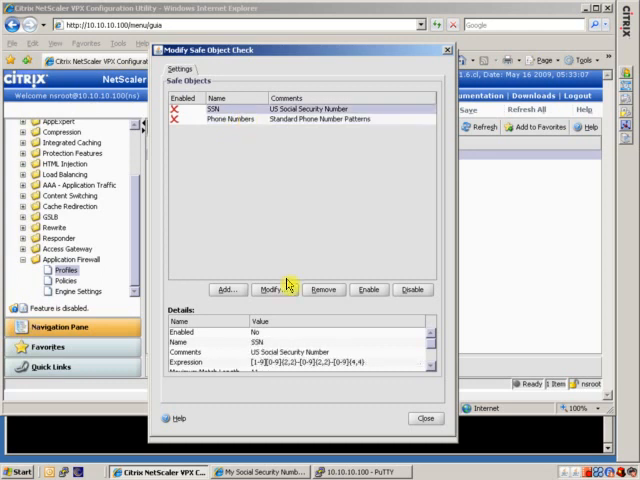
- Edit the SSN safe object and test its regular expression with 123-45-6789
left_click(269, 289)
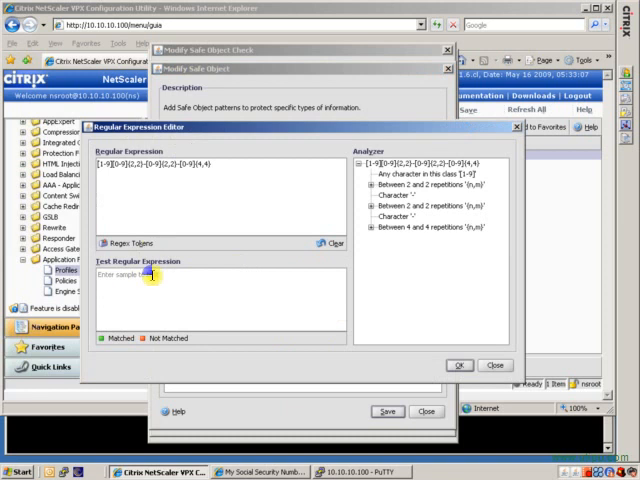
type("12")
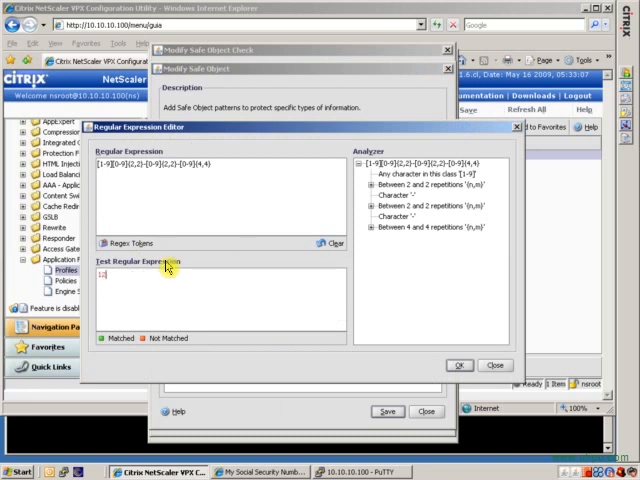
type("123-45")
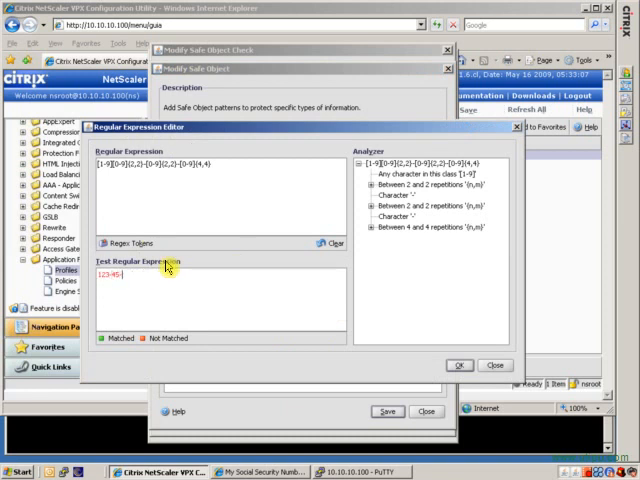
type("-6789")
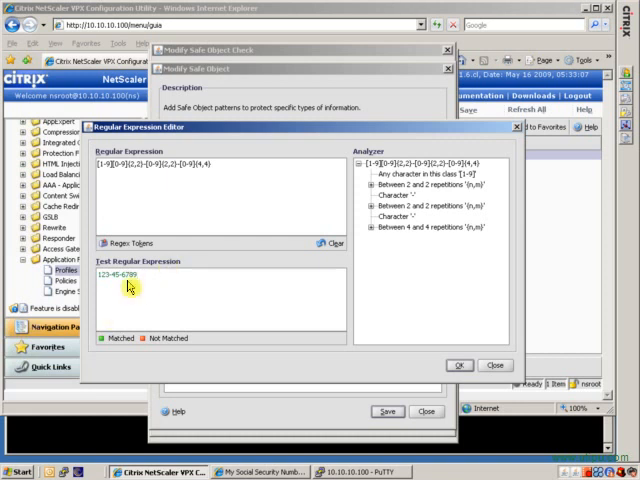
mouse_move(480, 328)
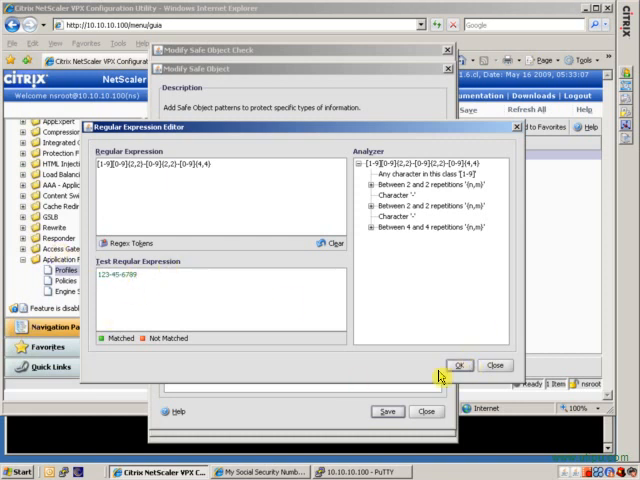
- Accept the tested SSN expression and save it with Log, X-Out and Statistics enabled
left_click(458, 364)
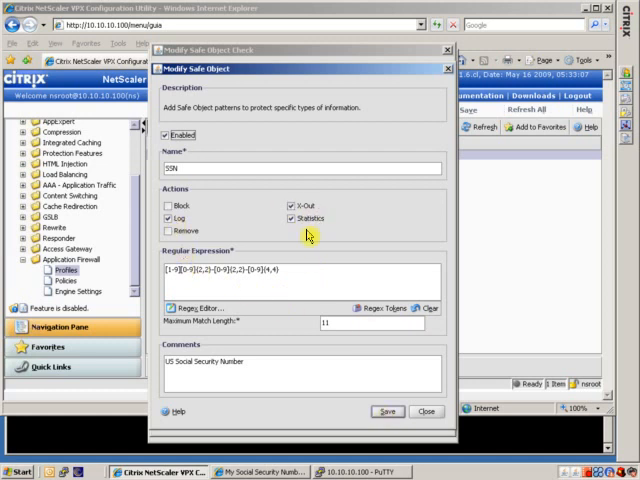
mouse_move(310, 232)
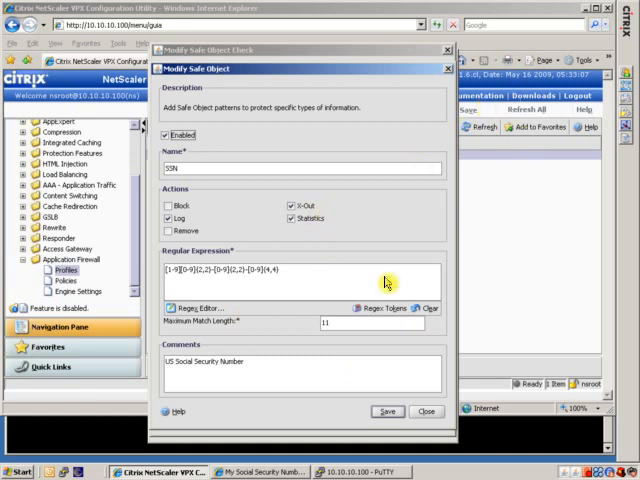
left_click(386, 411)
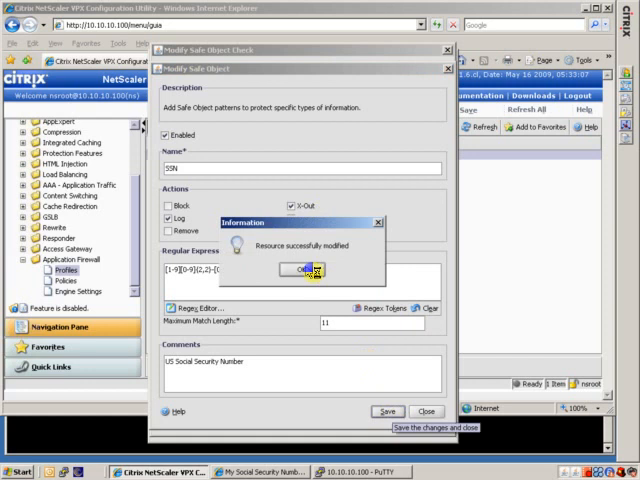
left_click(306, 268)
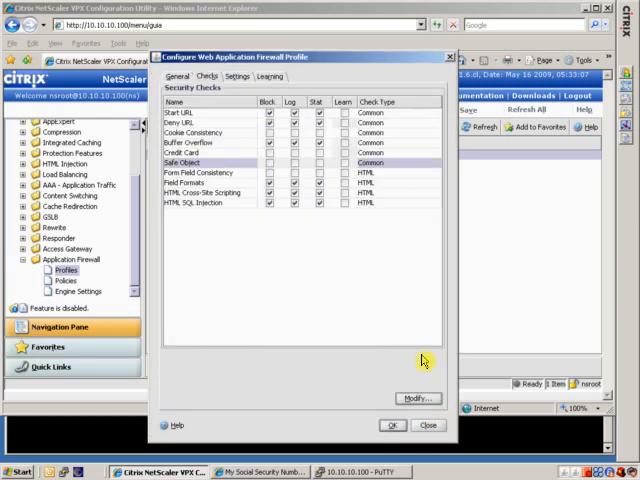
- Reopen WEBCONTENT to show its General tab identifying a Web Application (HTML) profile
left_click(392, 425)
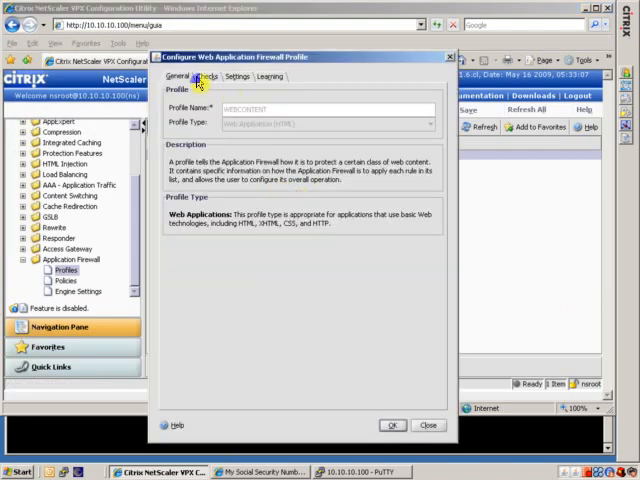
- On the profile's Checks tab, open the Deny URL check and review its actions
left_click(204, 76)
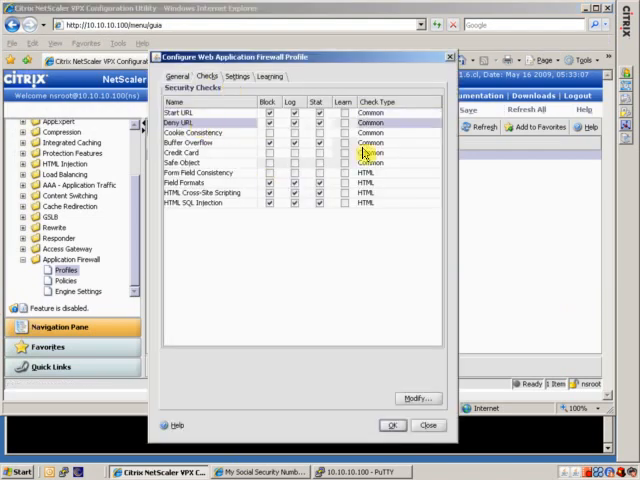
left_click(416, 398)
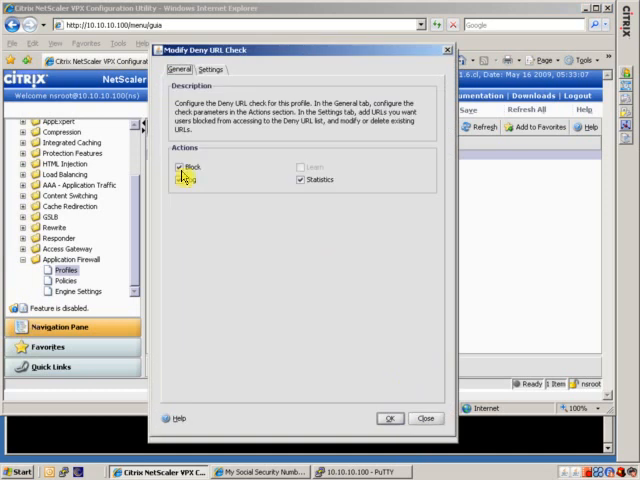
left_click(209, 69)
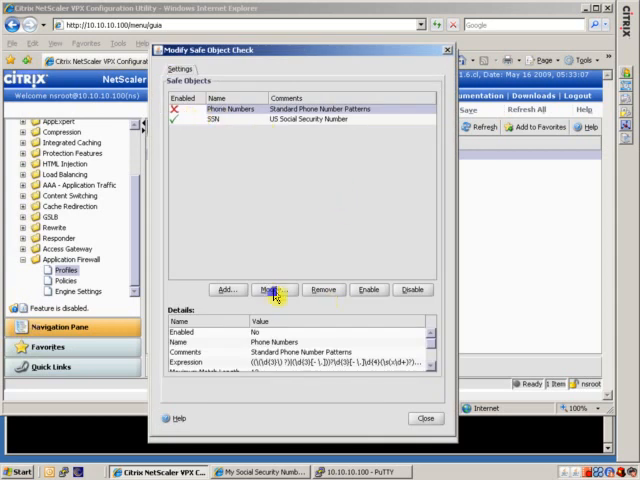
- Modify Phone Numbers, tick Enabled keeping Log, X-Out and Statistics, and save
left_click(272, 289)
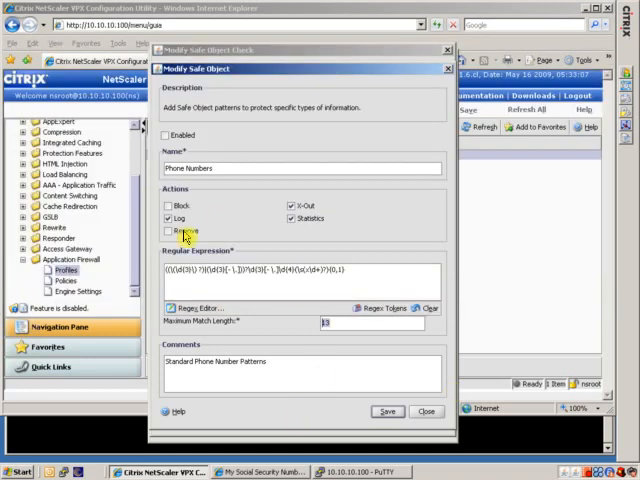
left_click(167, 135)
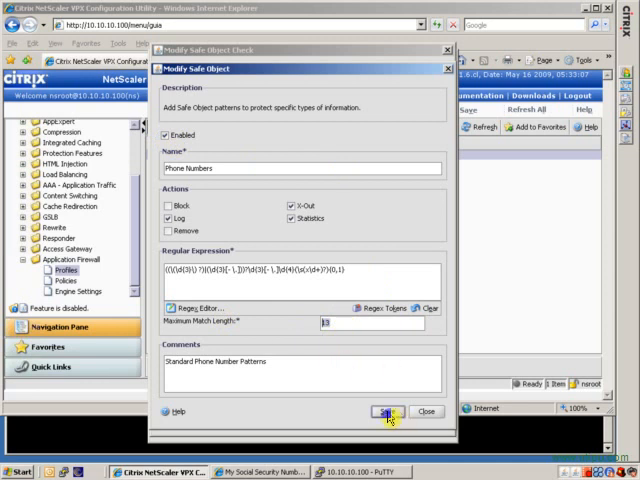
left_click(383, 411)
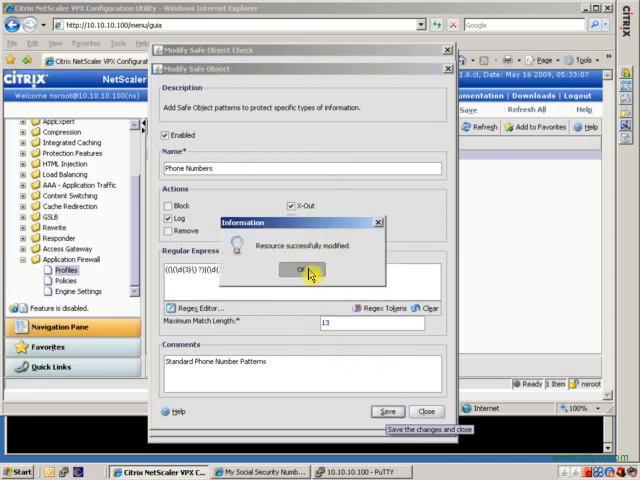
- Acknowledge the successful modification message for the Phone Numbers safe object
left_click(304, 269)
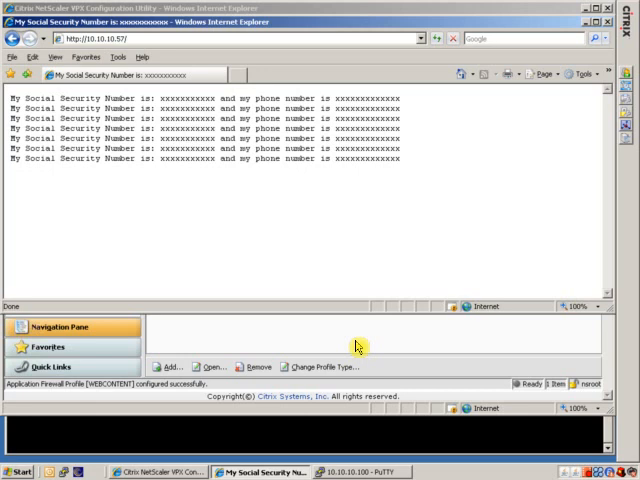
mouse_move(396, 374)
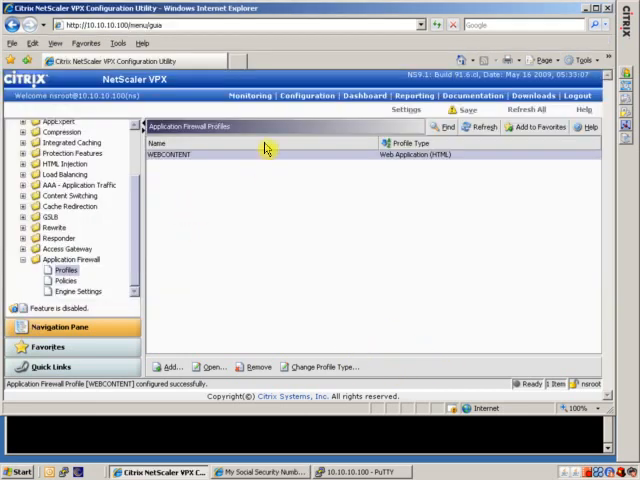
- Reopen WEBCONTENT, view its Settings tab, then select Deny URL under Checks
double_click(165, 155)
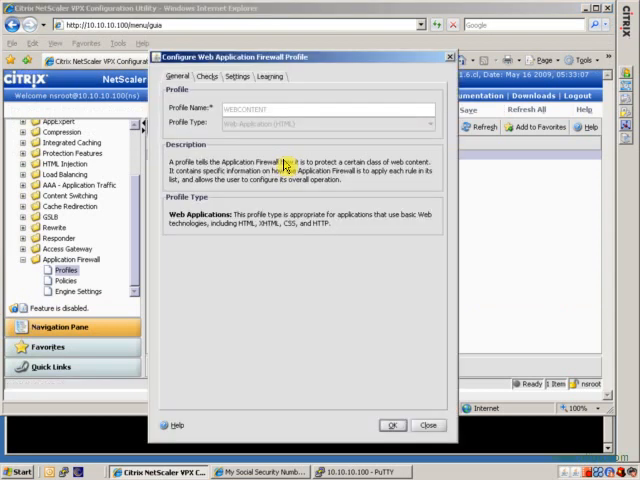
left_click(237, 76)
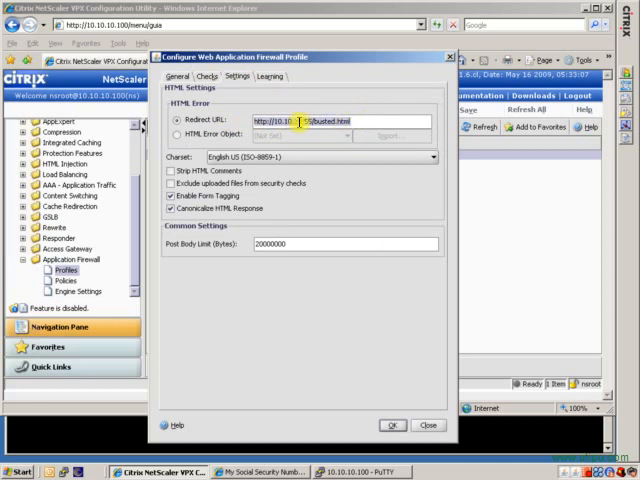
left_click(205, 76)
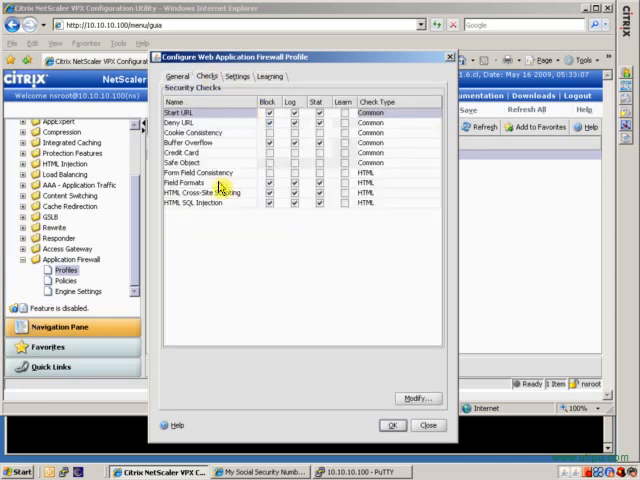
left_click(210, 162)
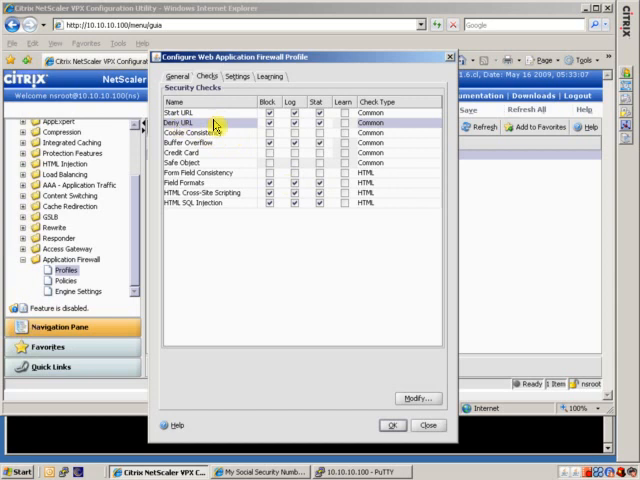
- Open the Deny URL check's denied URL list and select the CodeRed entry
left_click(417, 398)
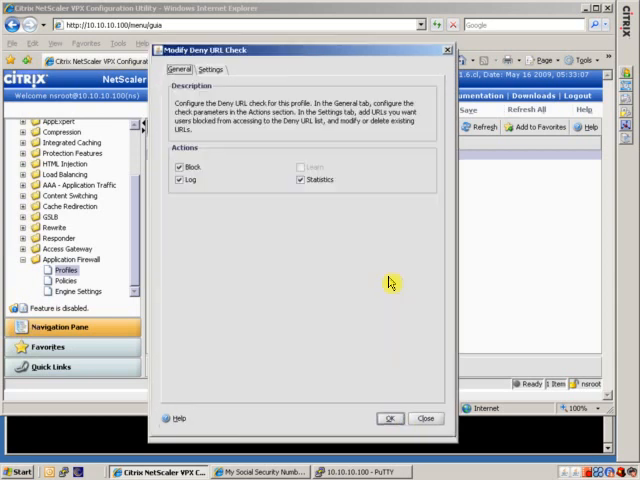
left_click(210, 69)
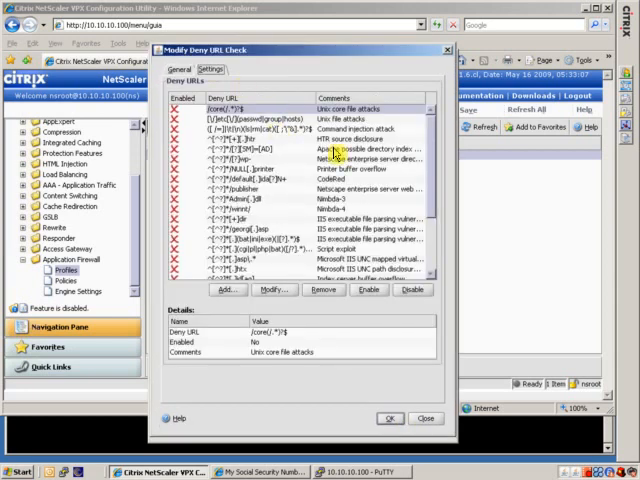
left_click(240, 209)
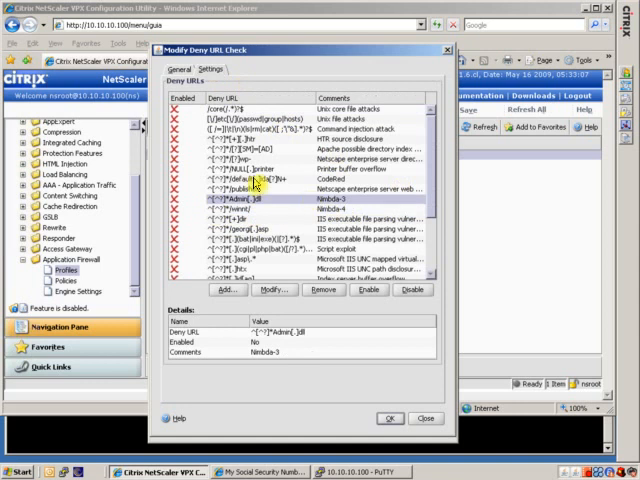
left_click(280, 178)
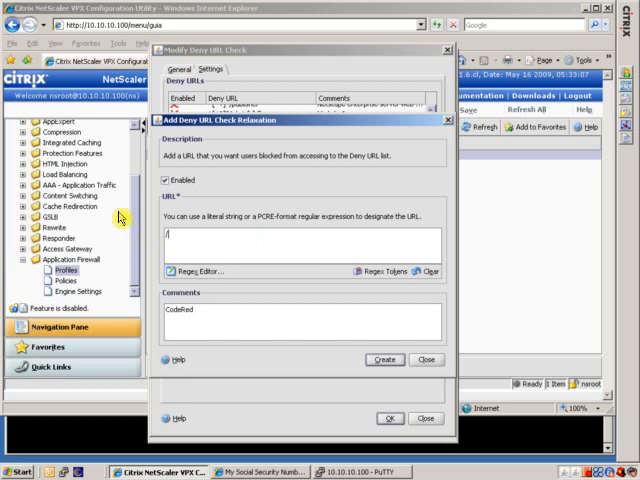
- Enter deny URL /badURISTEM with comment 'New Worm infecting systems as of 5/30', then close
type("/badURISTEM")
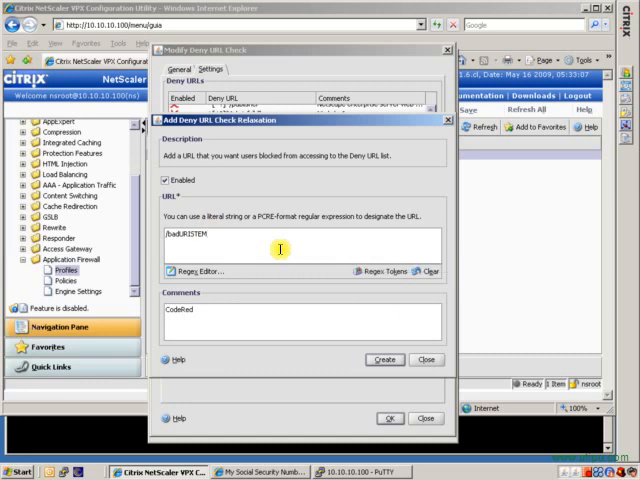
mouse_move(249, 249)
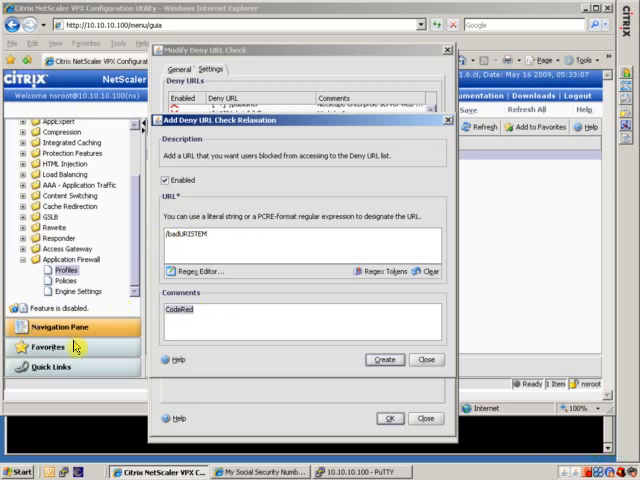
type("New Wor")
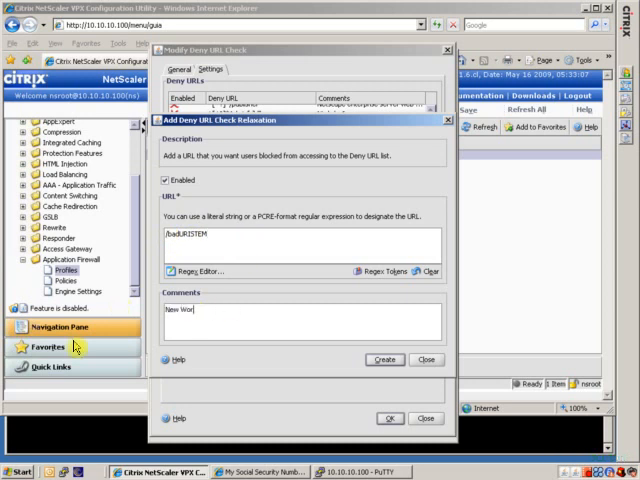
type("m infecting")
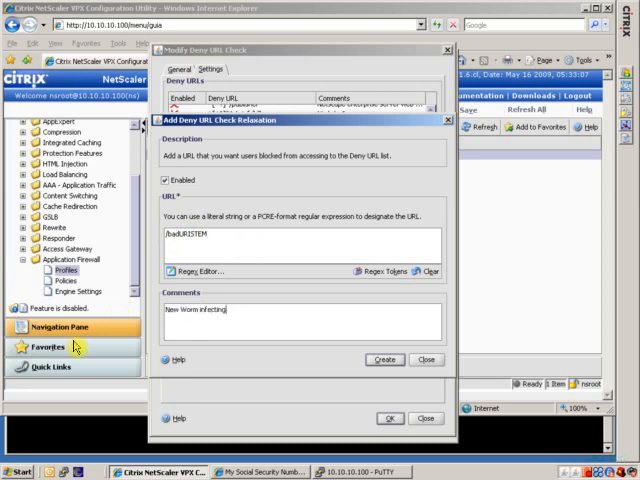
type("systems as of")
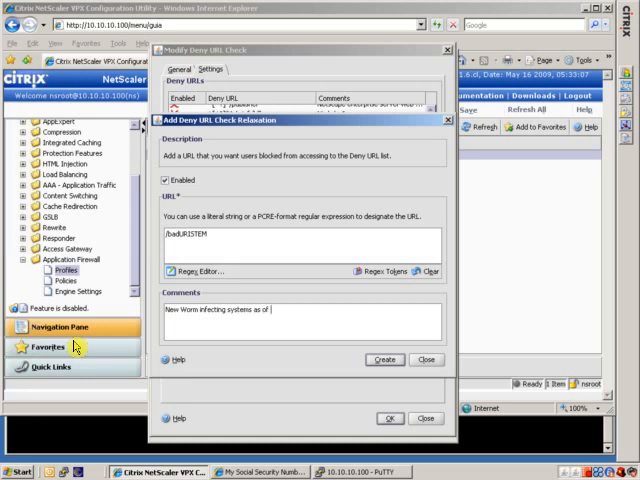
type("5/30/2009!!!")
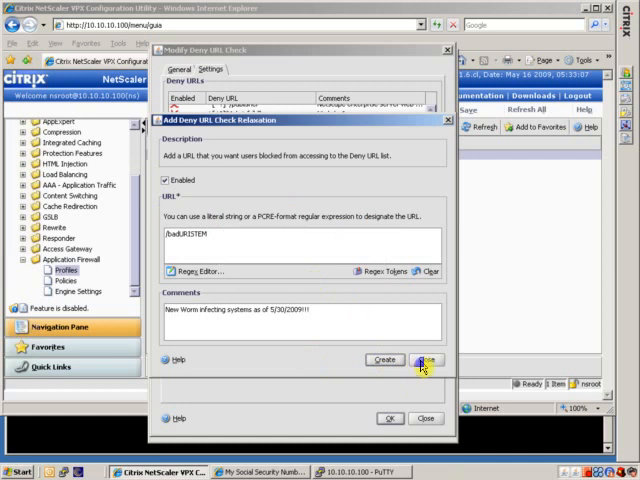
left_click(424, 359)
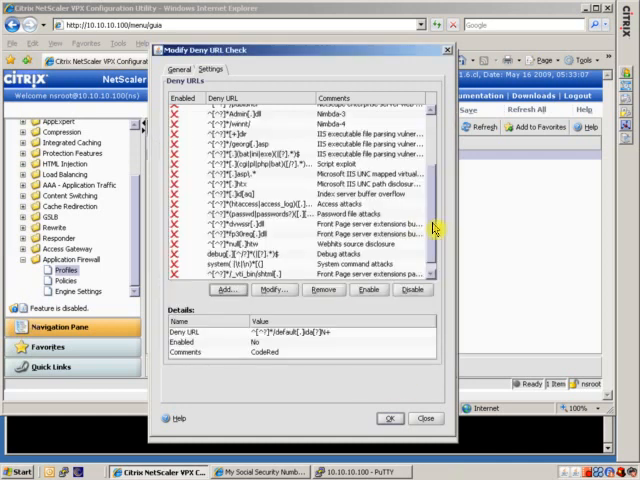
- Confirm /badURISTEM in the Deny URLs list and OK both the check and profile dialogs
scroll("down", 3)
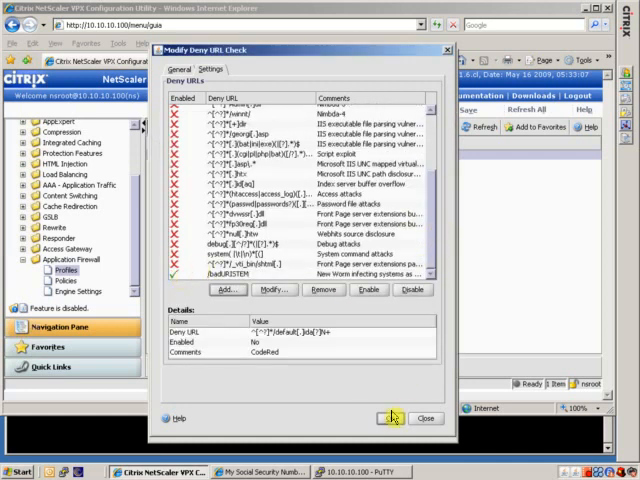
left_click(424, 418)
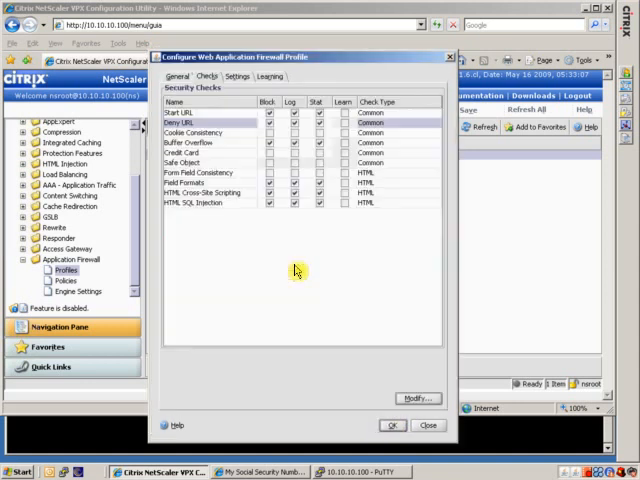
left_click(391, 424)
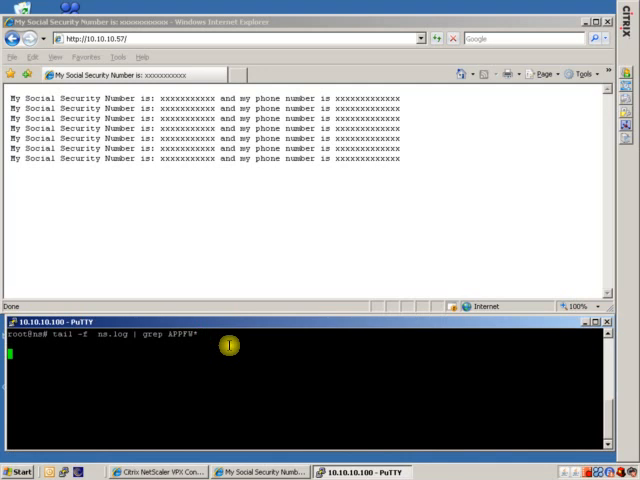
mouse_move(114, 256)
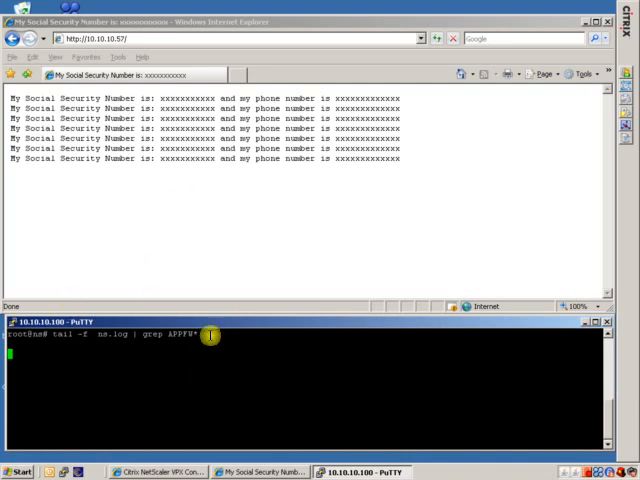
- Clear the screen, run pwd to confirm /var/log, and compose cat ns.log | grep APPFW*
type("clear")
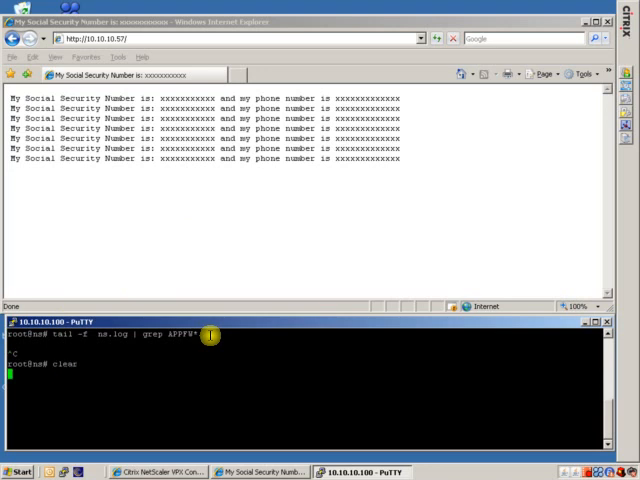
key("Return")
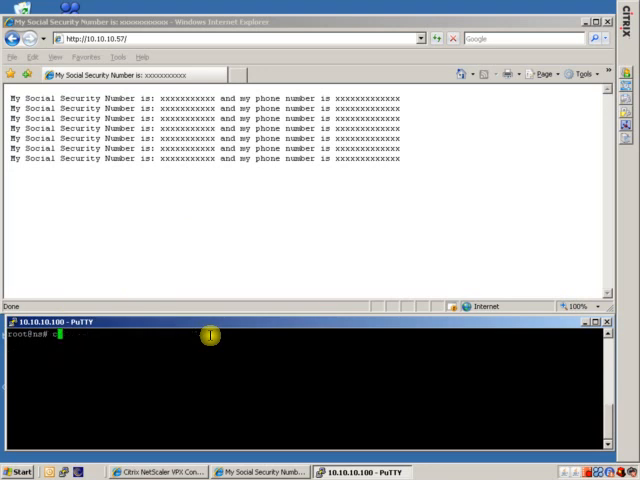
type("at ns.log")
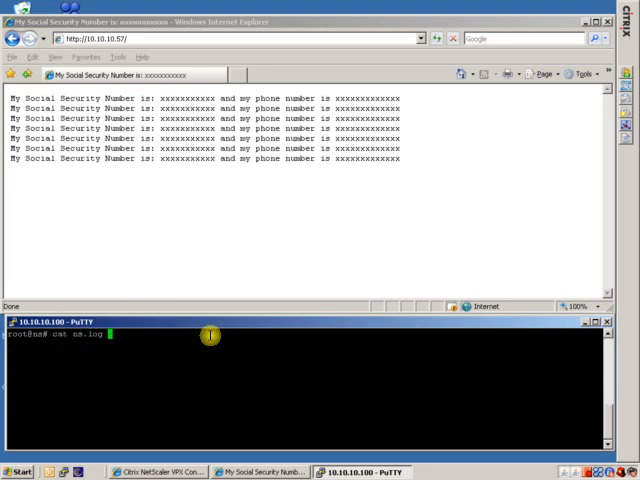
type("| grep")
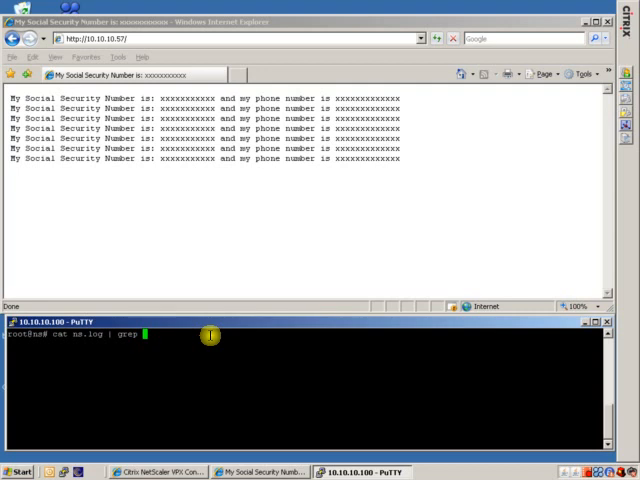
type("APPFW")
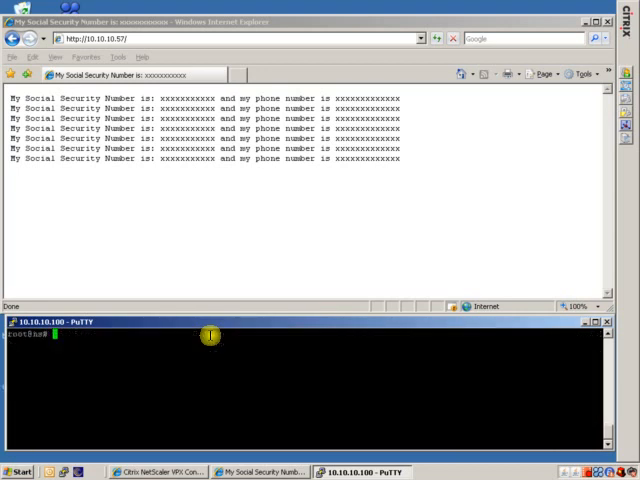
type("pwd")
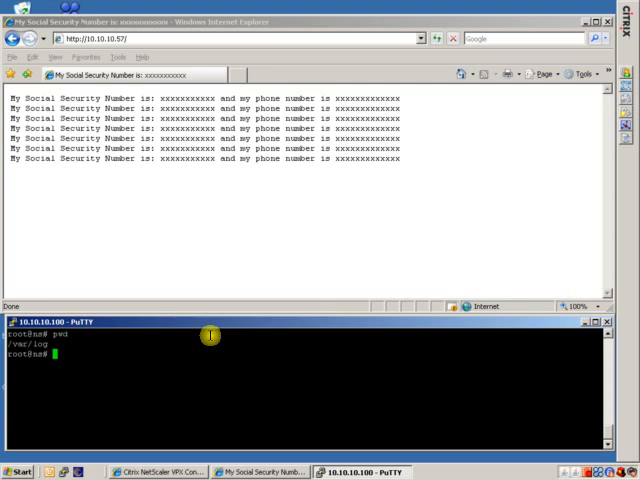
type("clear")
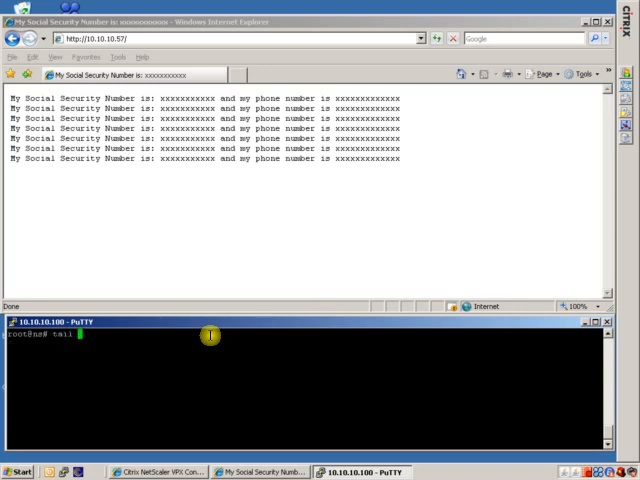
type("-f /var")
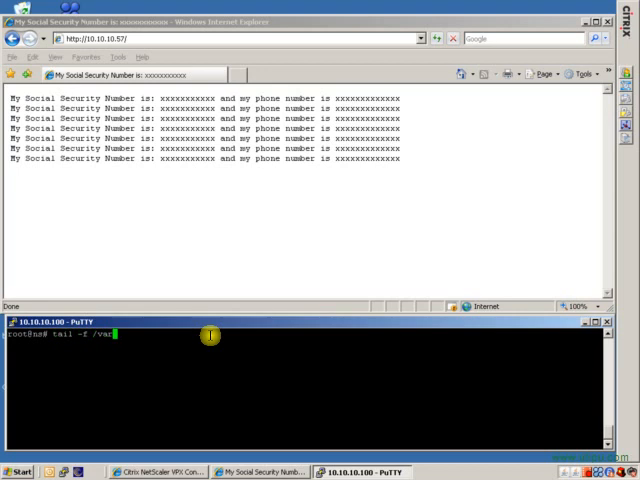
type("ns")
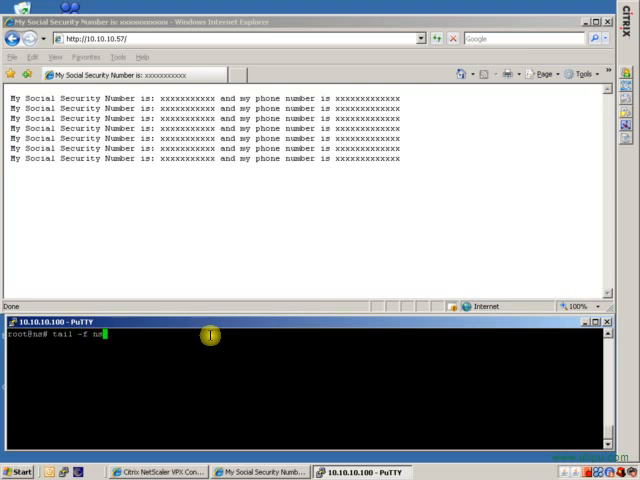
type("clear")
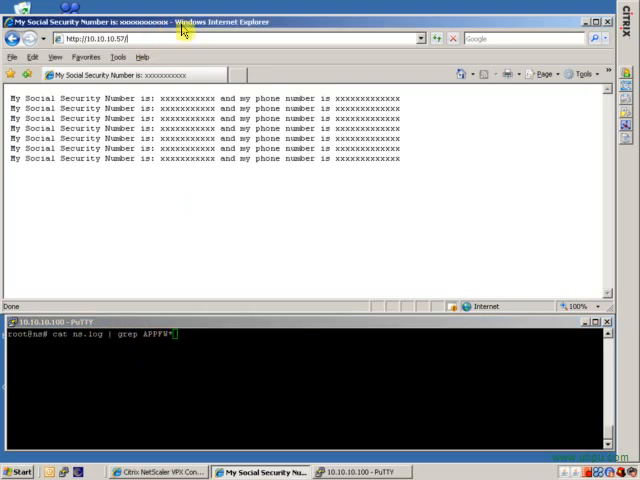
type("badur")
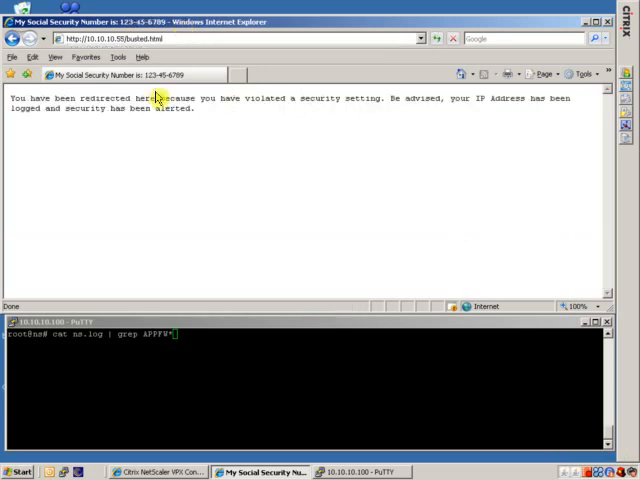
mouse_move(183, 327)
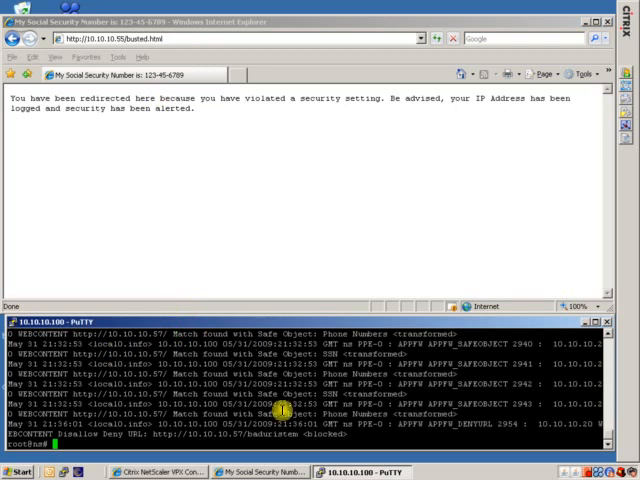
- List APPFW entries in ns.log, then follow ns.log live filtered to APPFW messages
type("cat ns.log | grep APPFW")
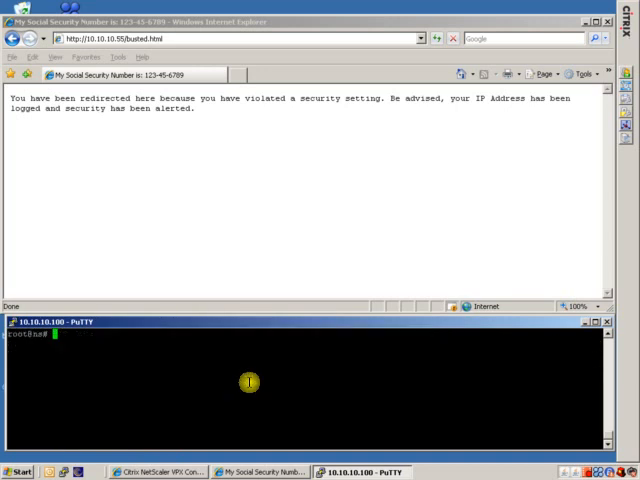
type("tail")
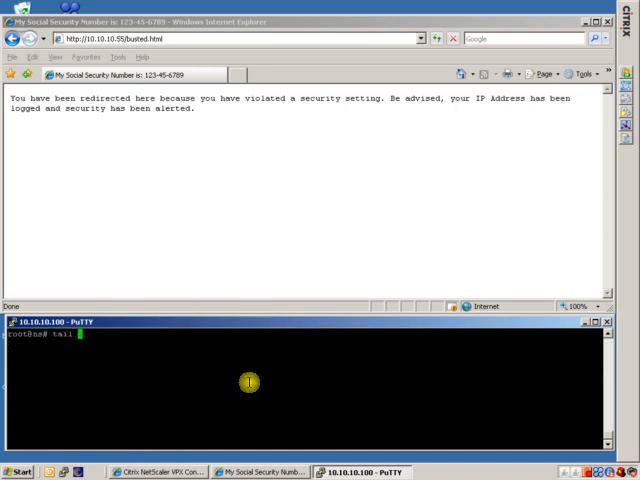
type("-f ns.log | gre")
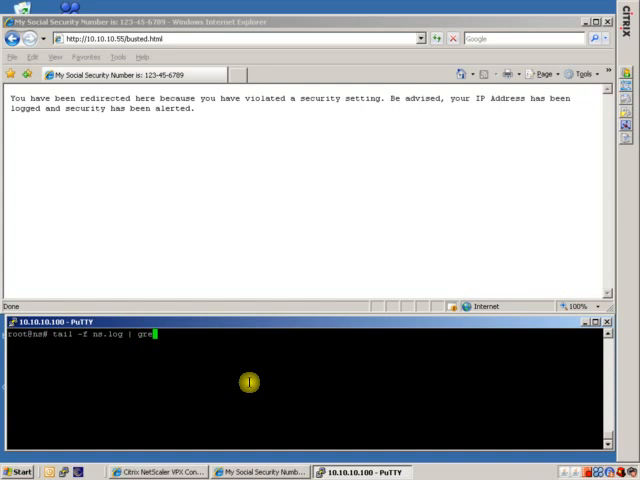
type("APPFW*")
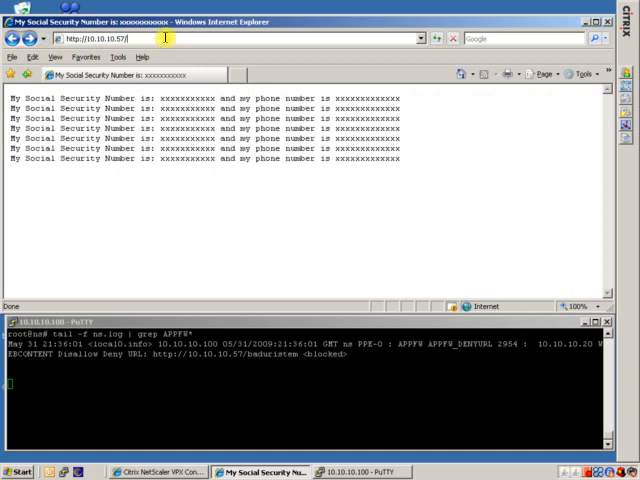
type("baduristem")
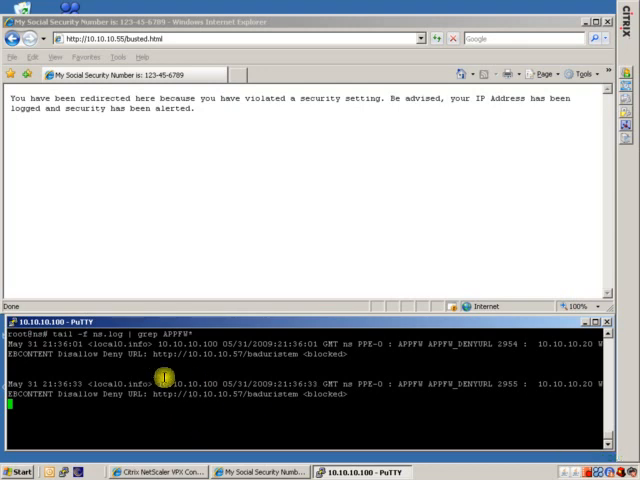
left_click(18, 471)
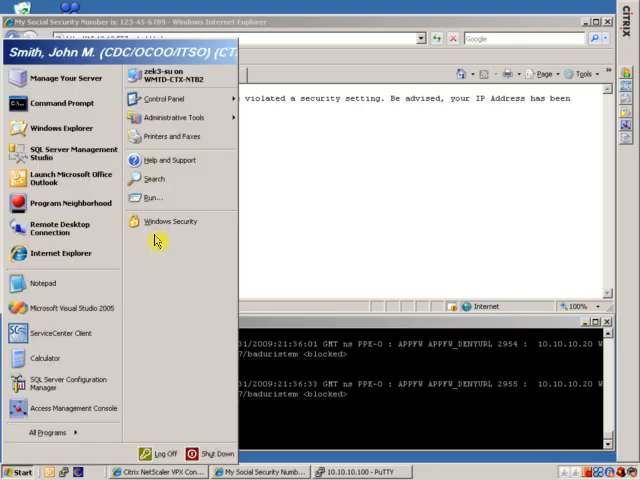